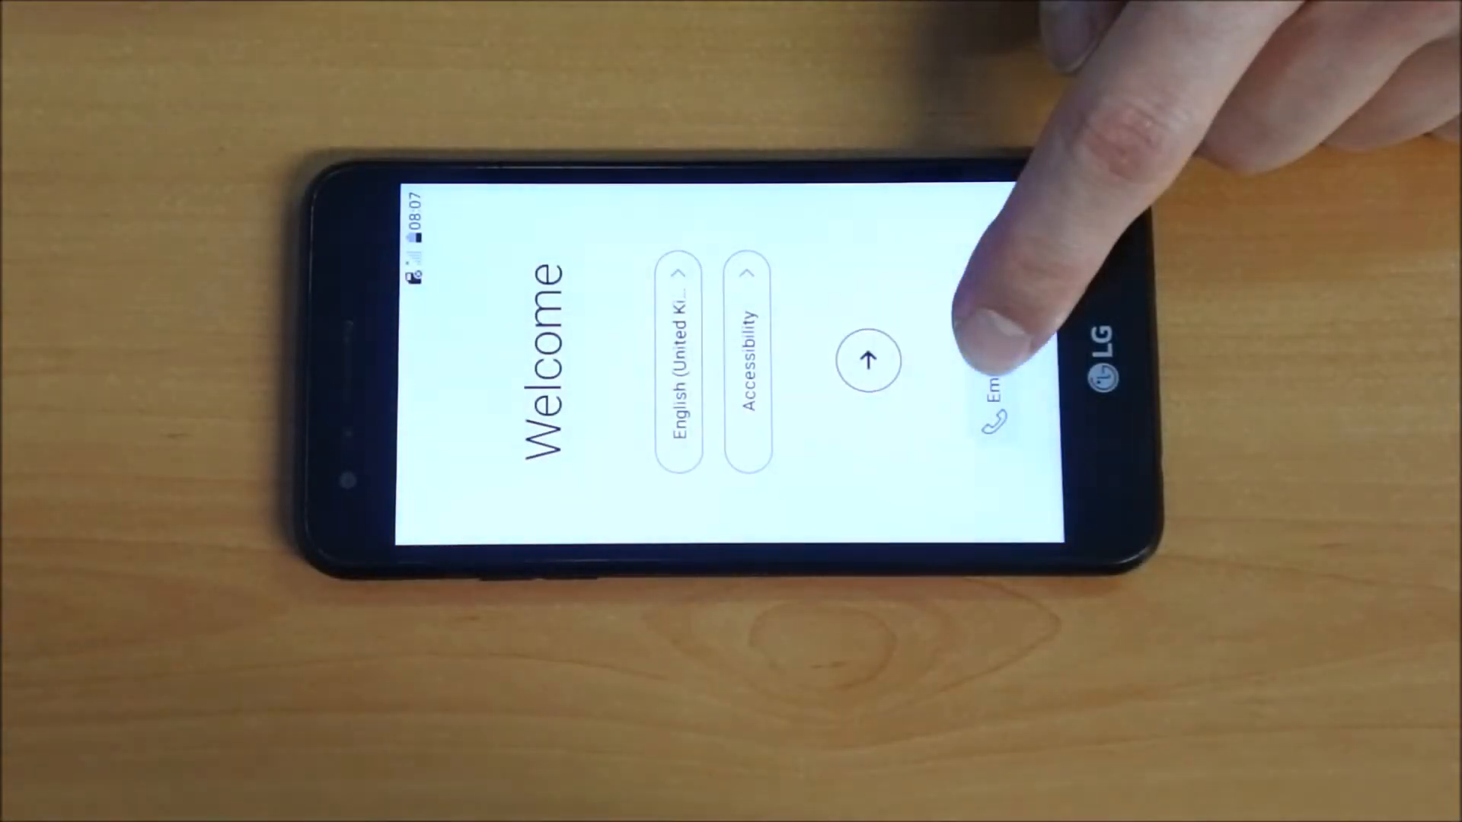
- Start the bypass from the Welcome screen via Emergency call, reaching the UX 5.0 Home screen tips
left_click(869, 361)
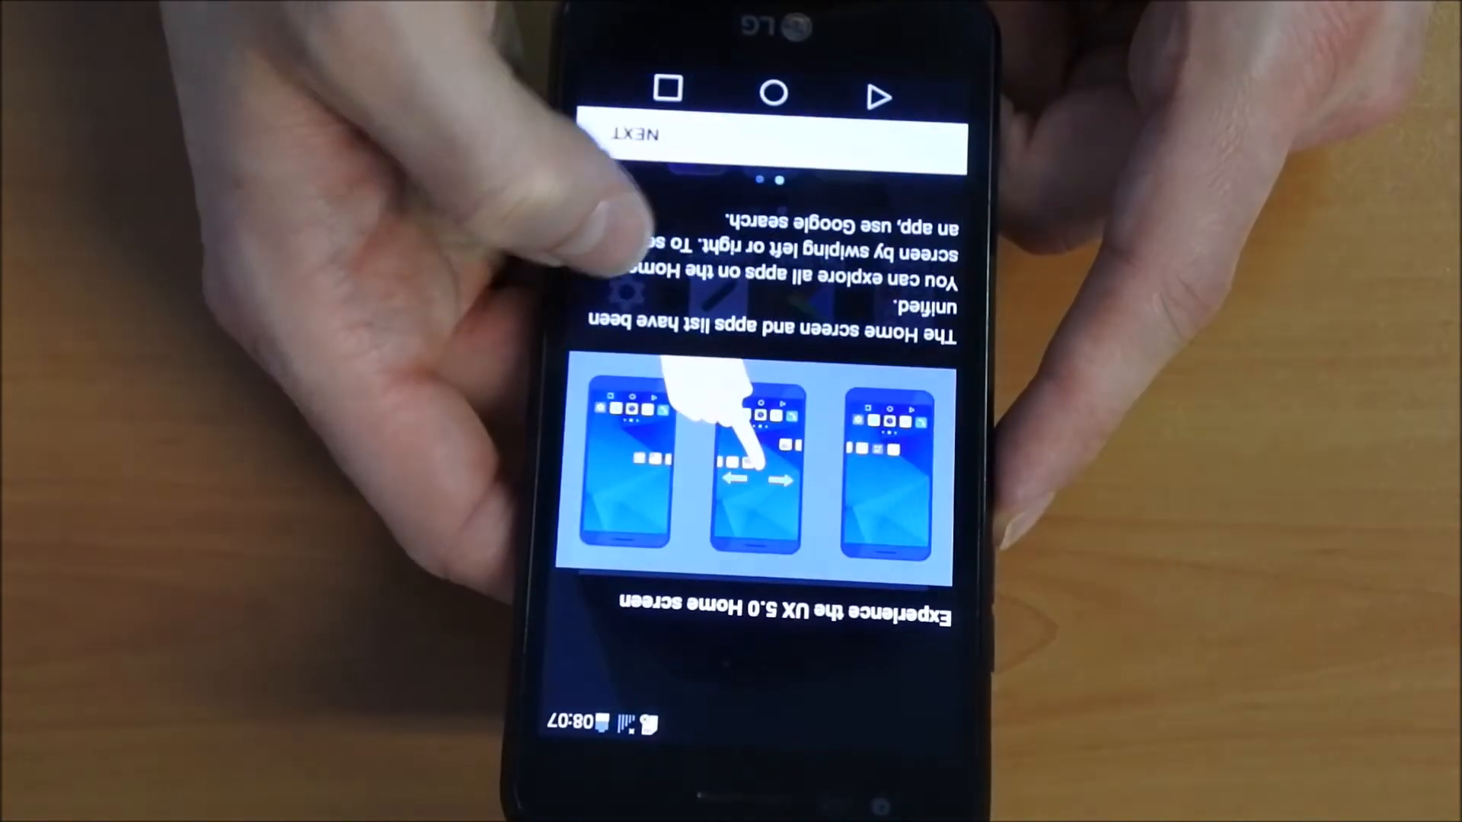
- Run a Factory data reset from Settings > Backup & reset and confirm Delete all
left_click(781, 135)
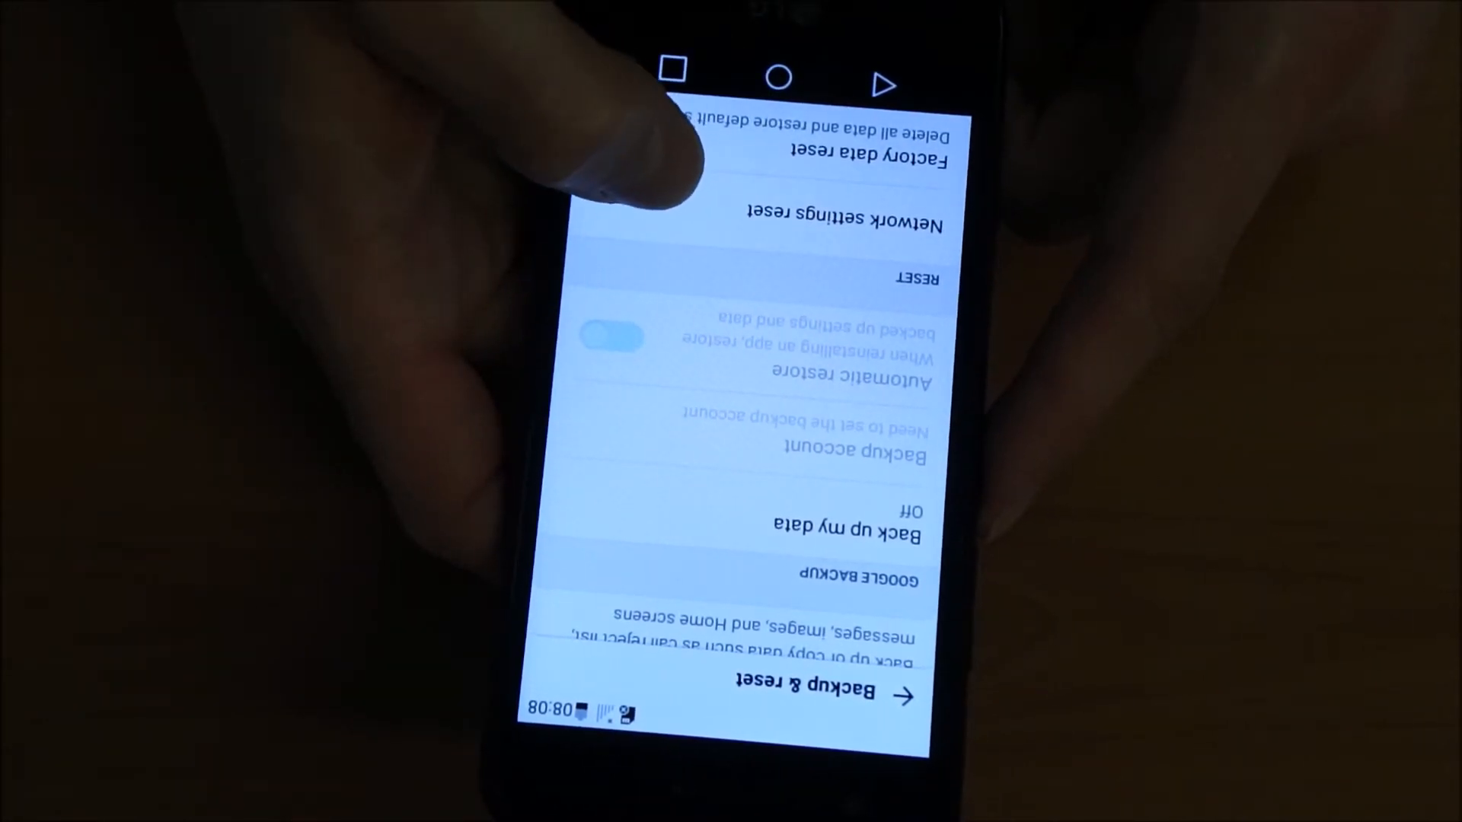
left_click(838, 155)
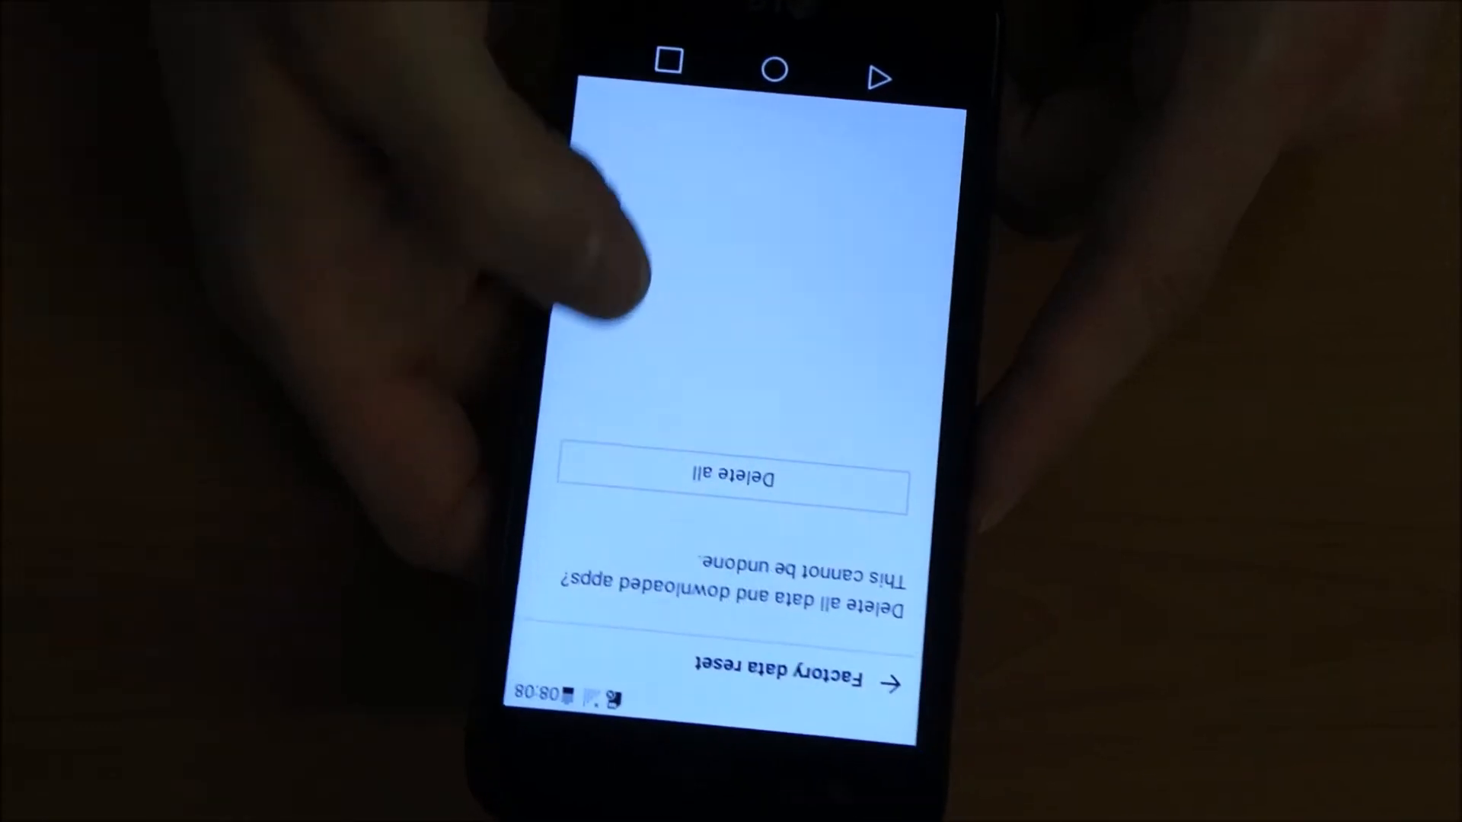
left_click(737, 481)
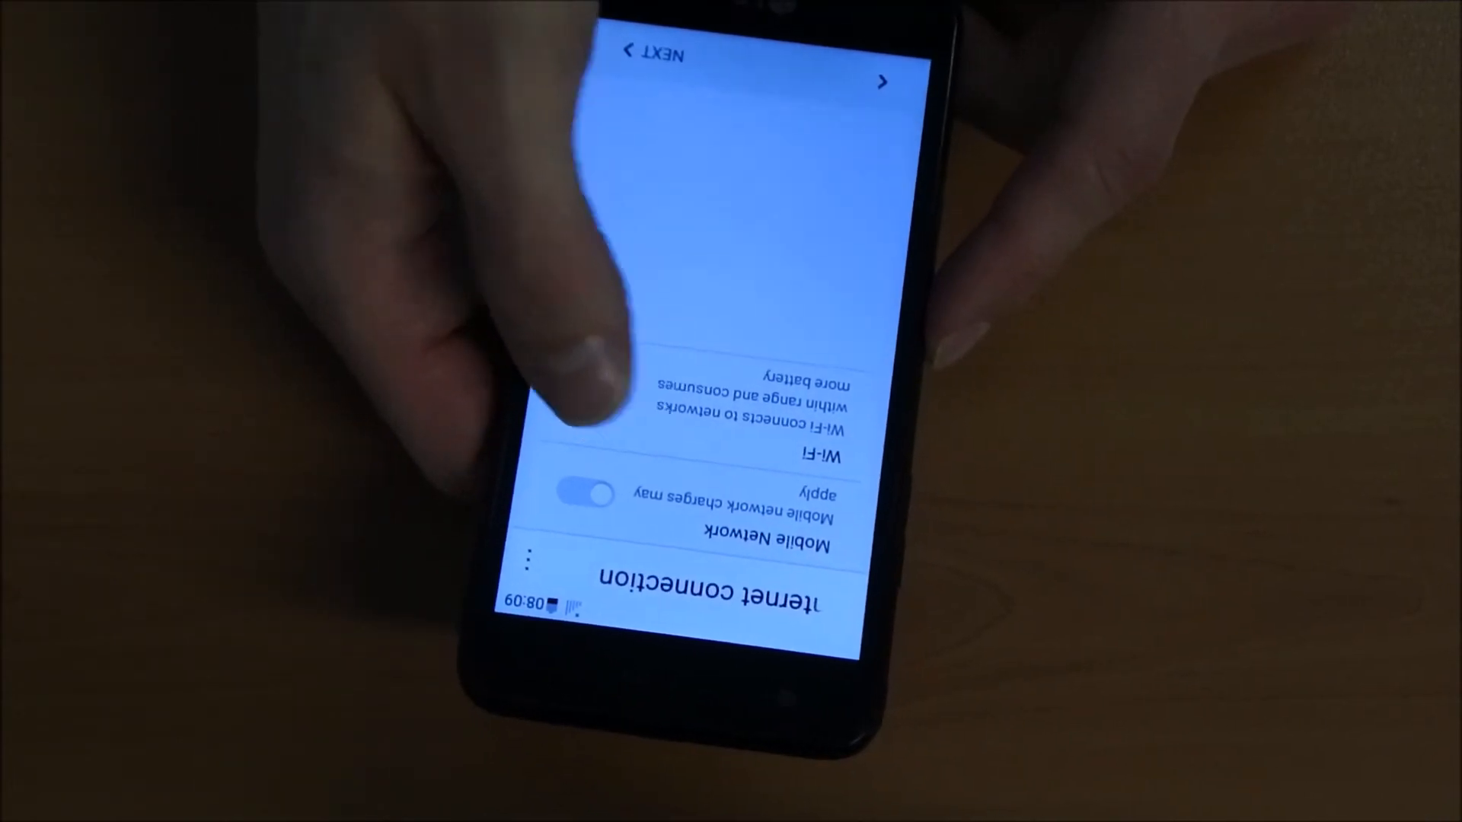
- Continue past the Internet connection step to the Google Sign in page
left_click(881, 83)
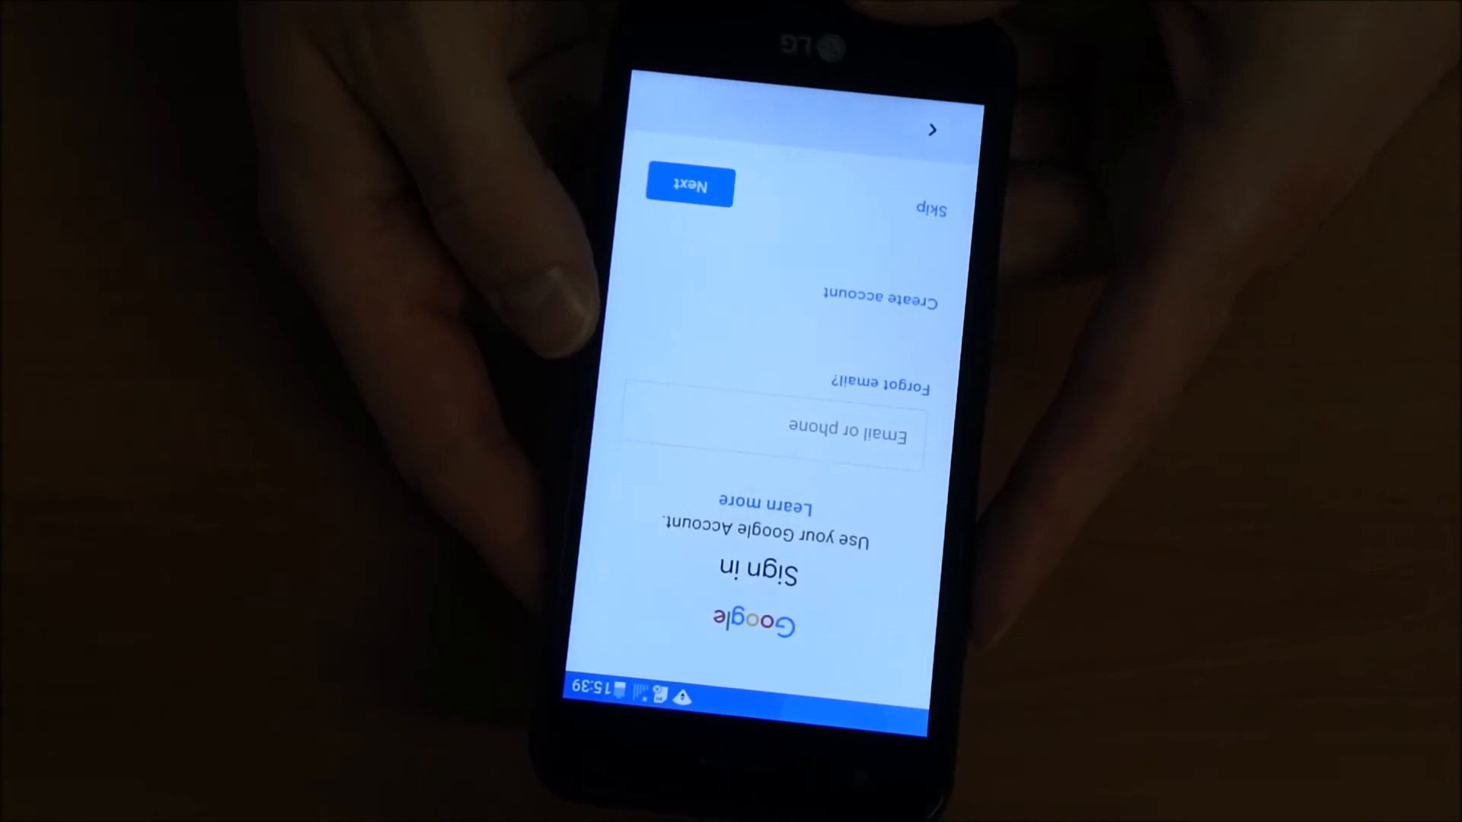
- Skip Google sign-in and device protection, accept Google services, choose EU, EEA, Switzerland region
left_click(930, 208)
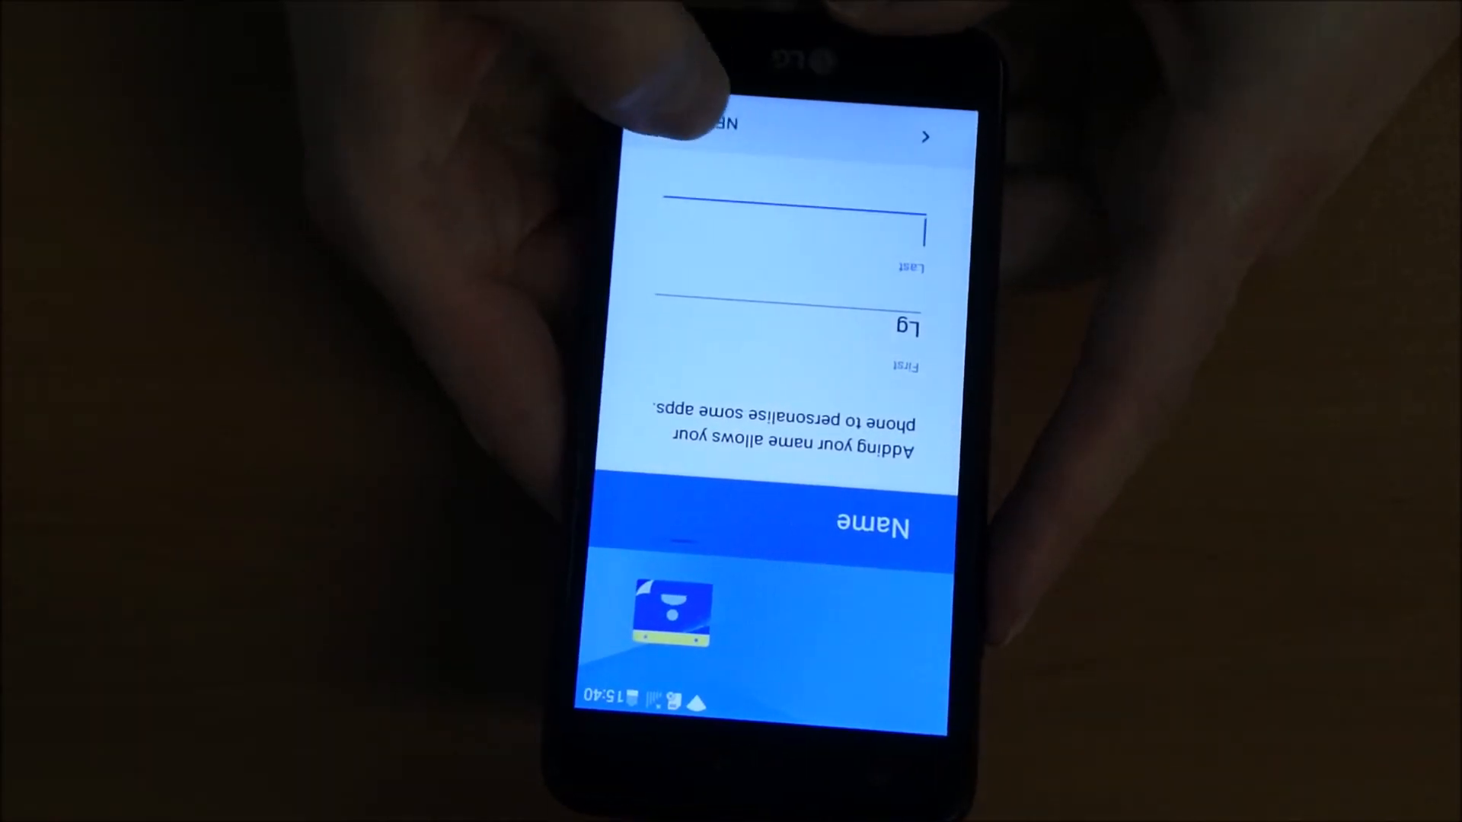
left_click(922, 135)
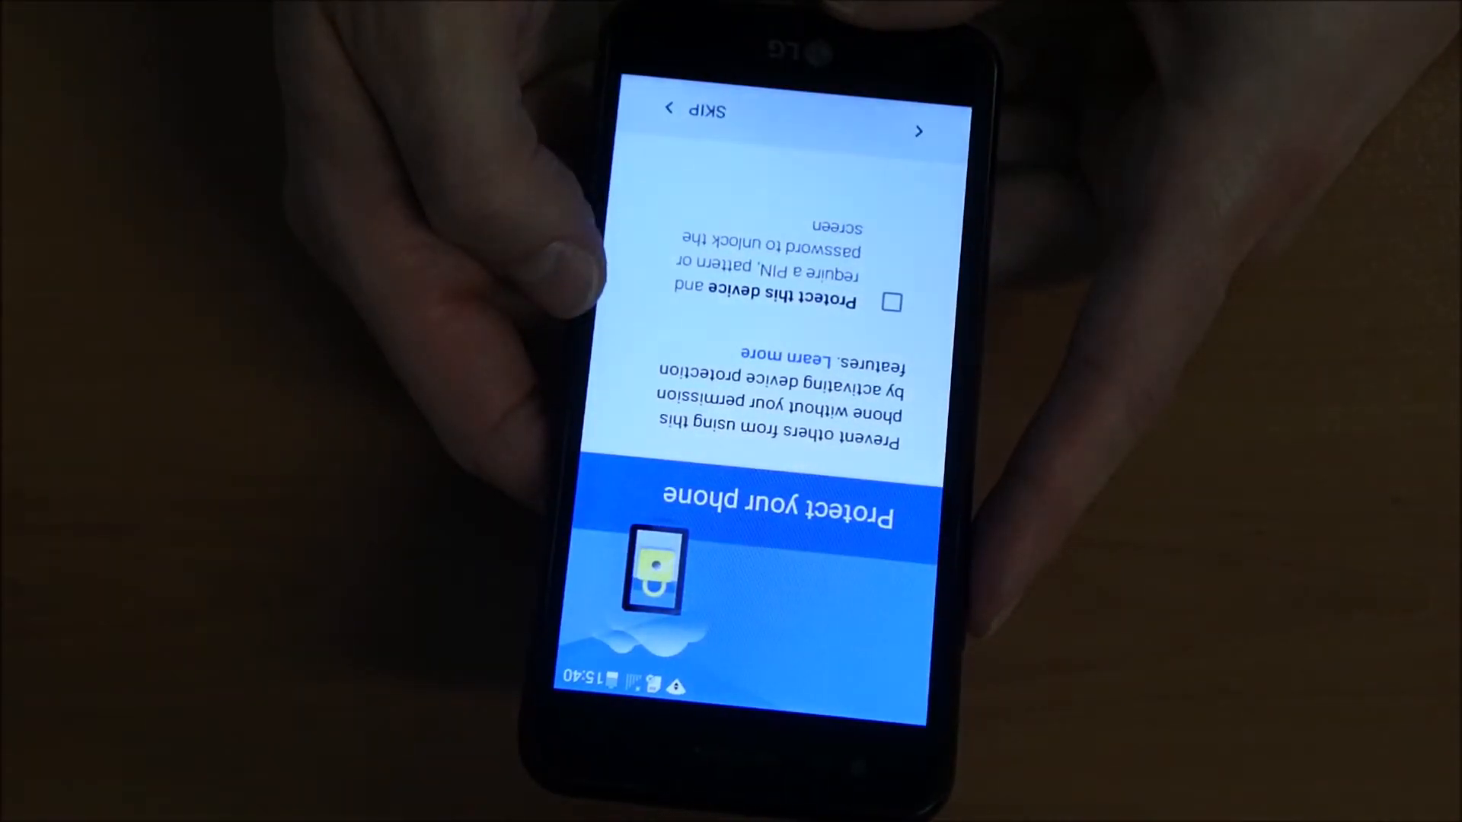
left_click(919, 131)
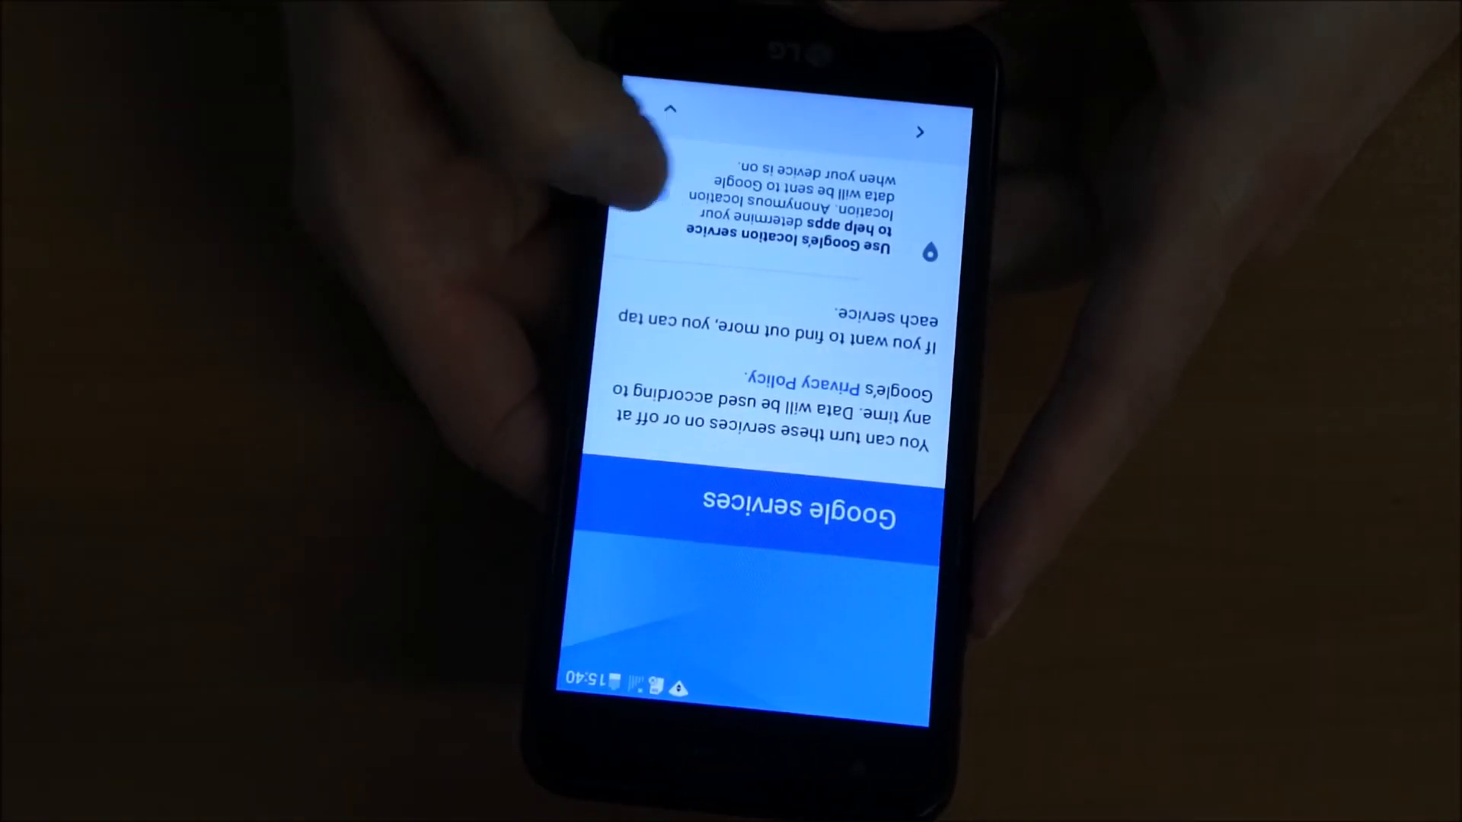
scroll("down", 3)
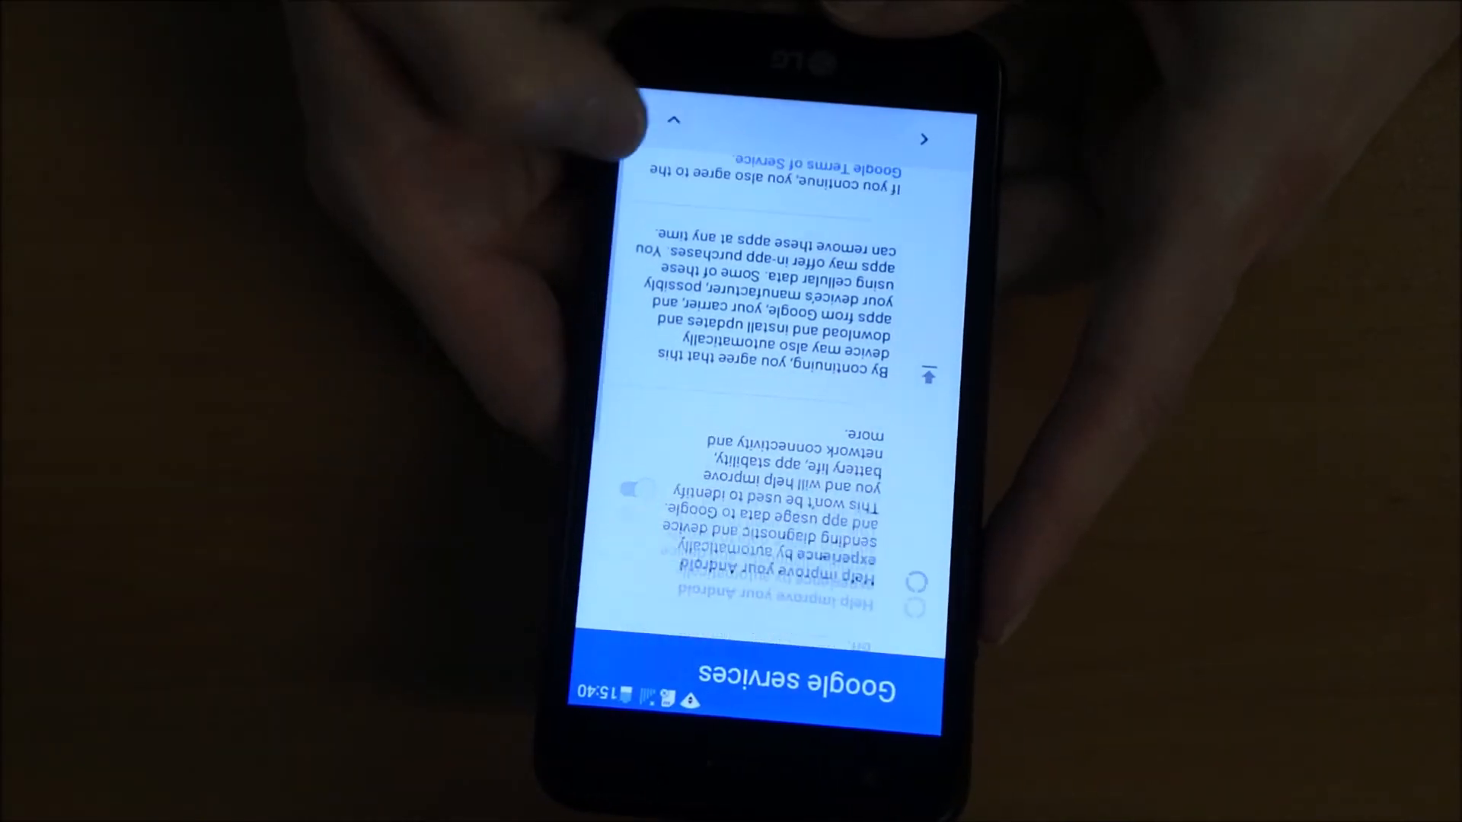
left_click(923, 139)
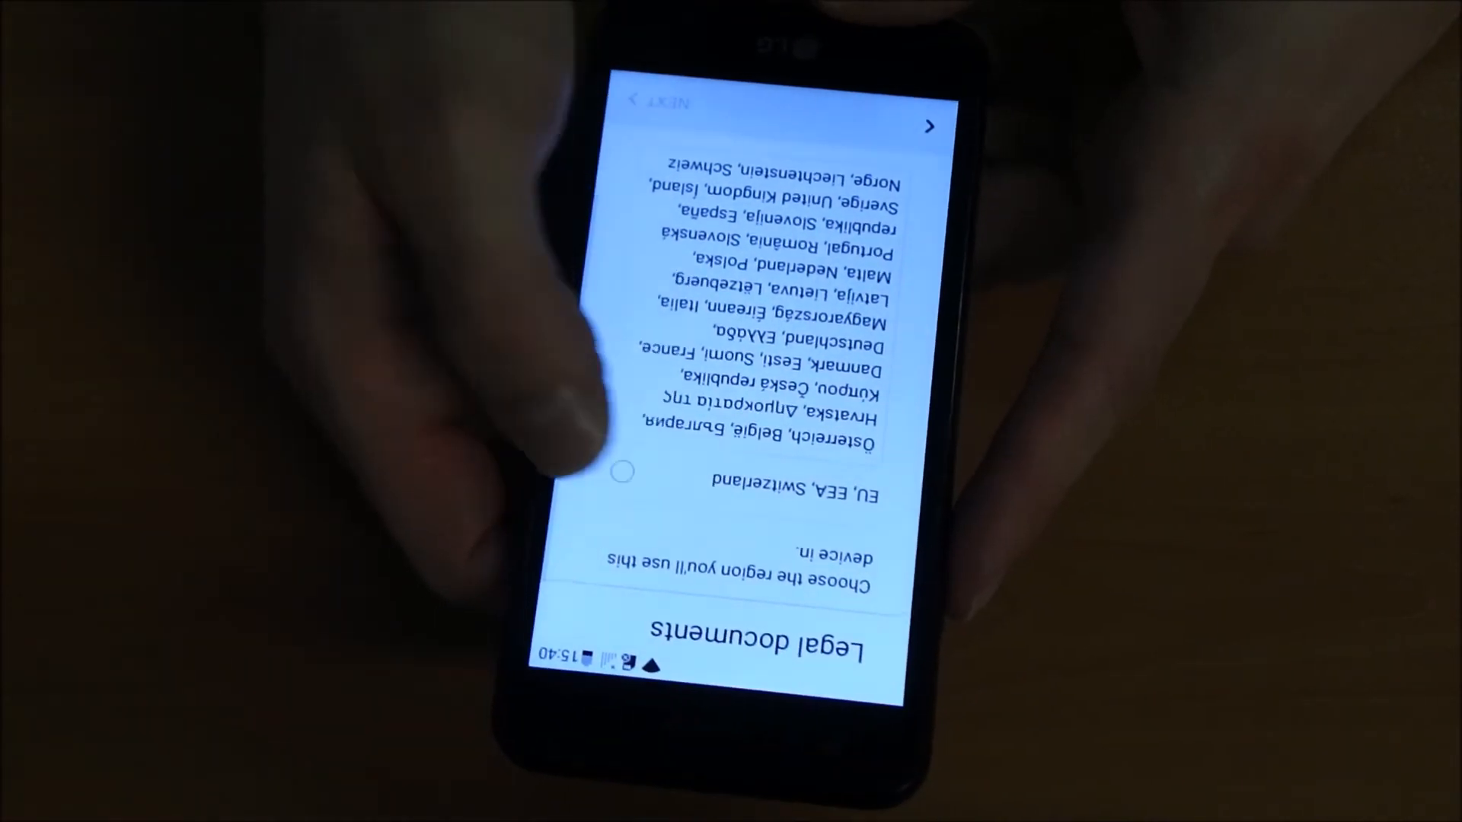
left_click(621, 472)
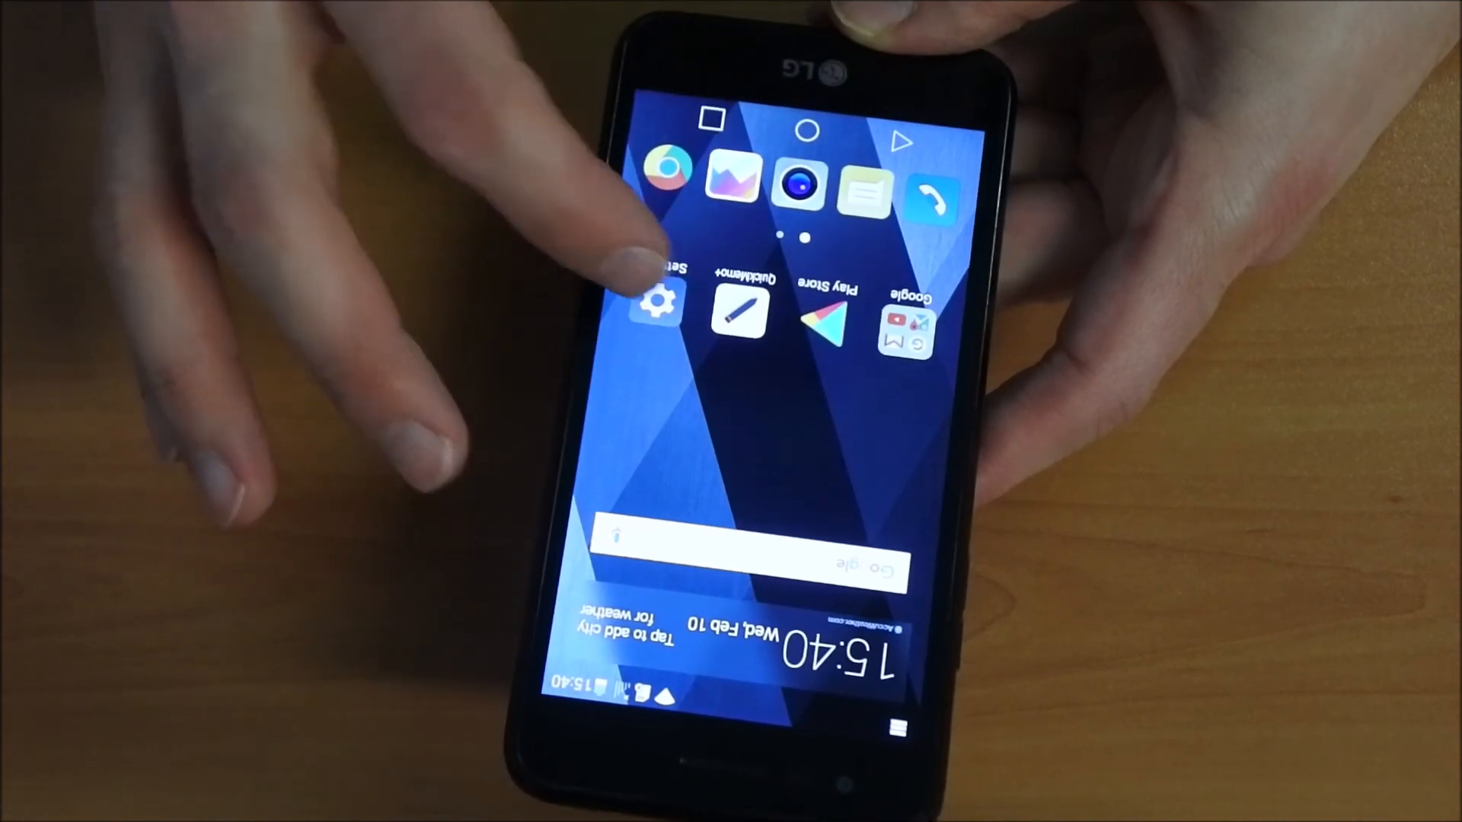
- Show Settings > General > Accounts & sync listing No accounts
left_click(659, 307)
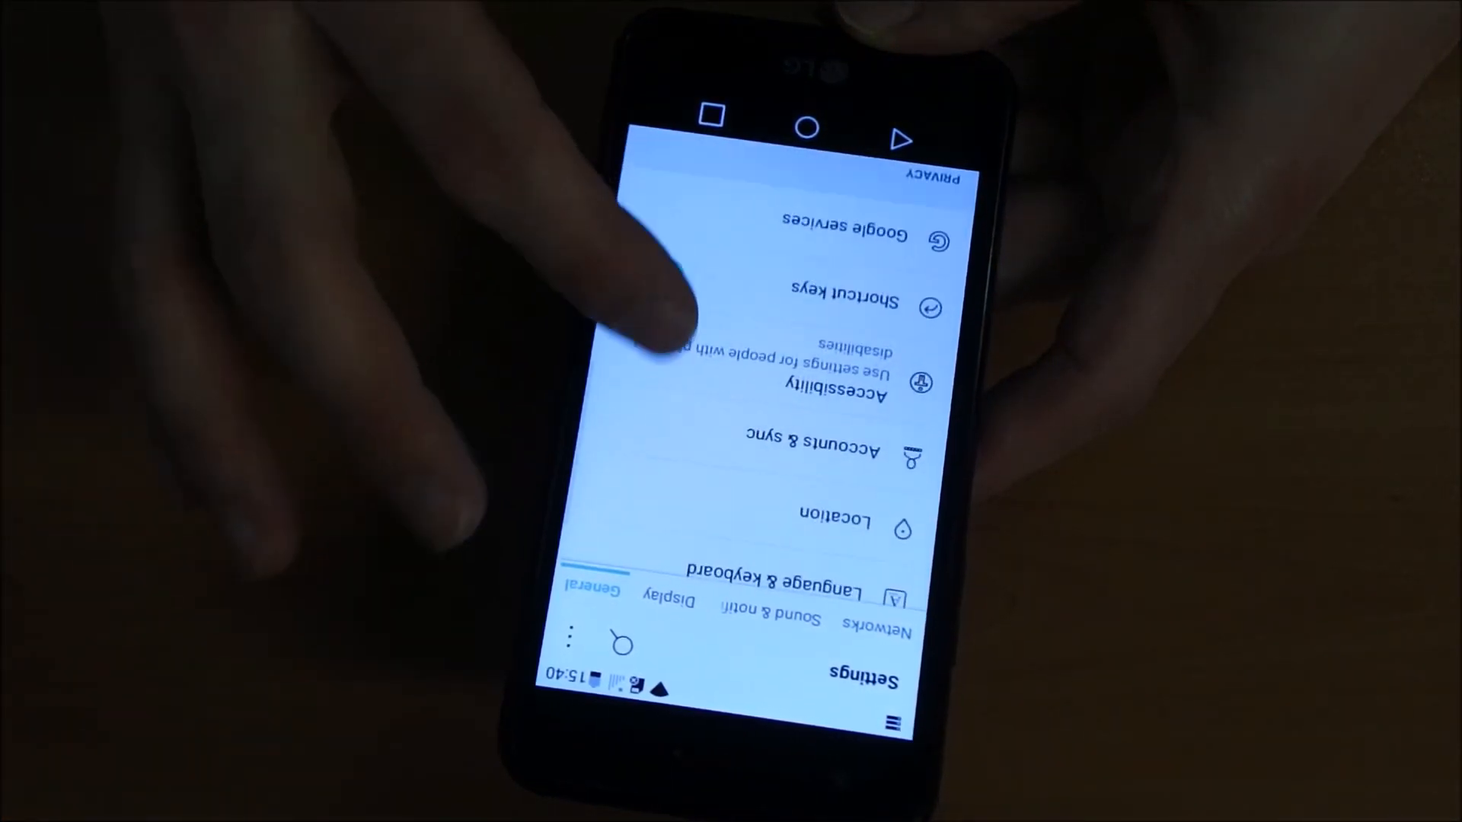
left_click(802, 457)
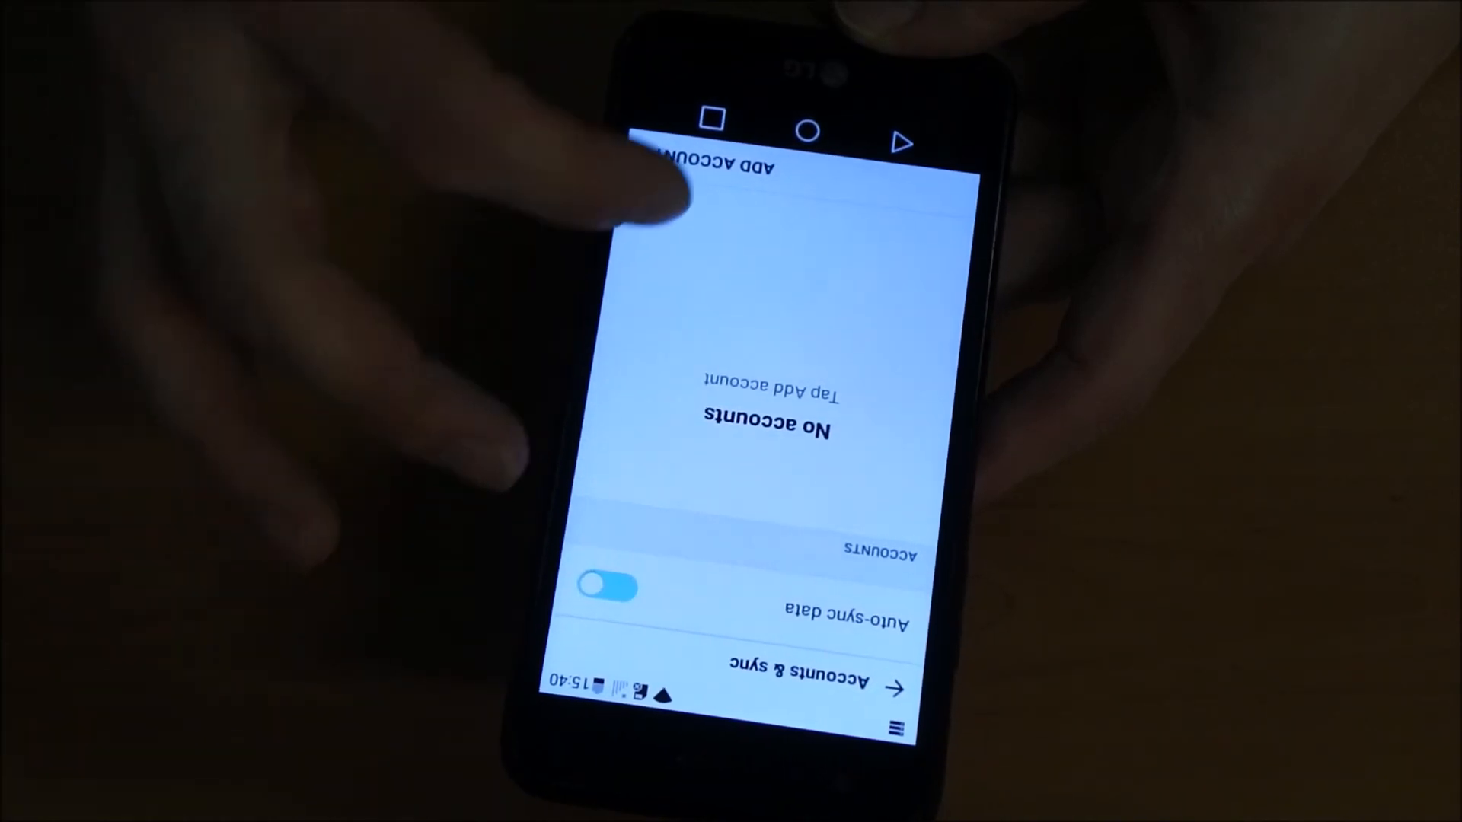